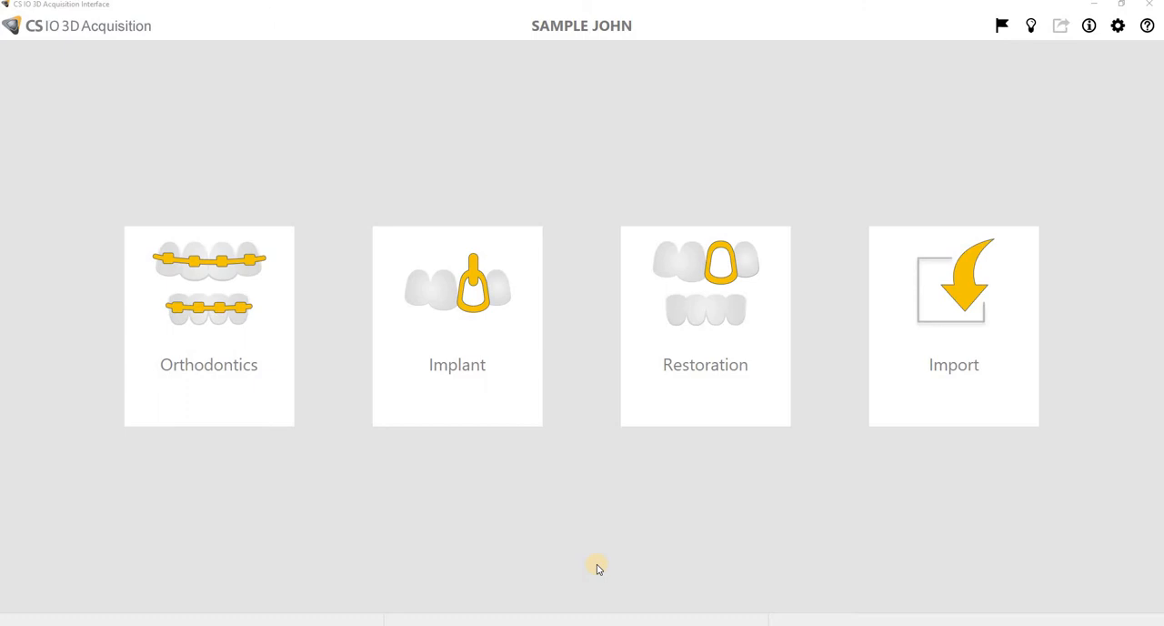
pyautogui.moveTo(806, 529)
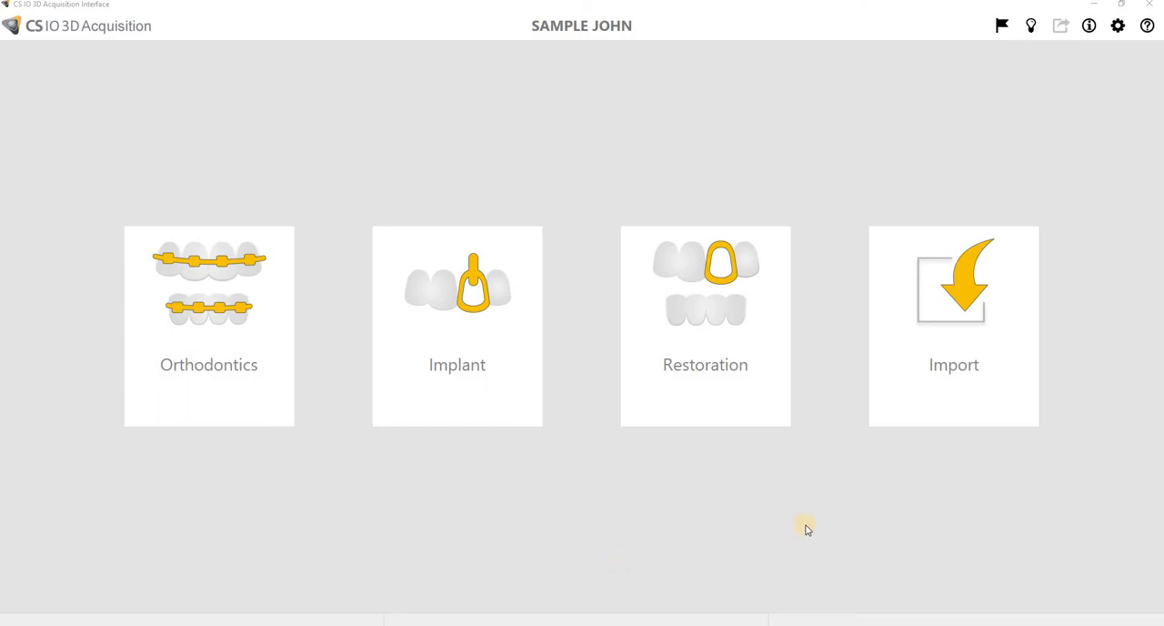
pyautogui.moveTo(848, 513)
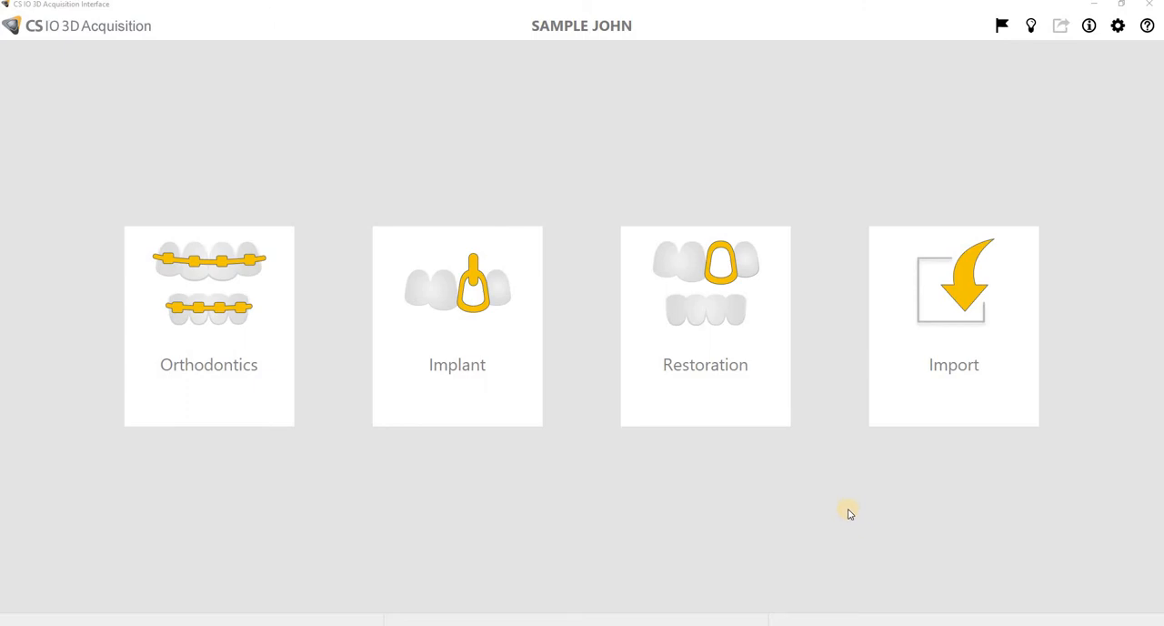
pyautogui.moveTo(881, 429)
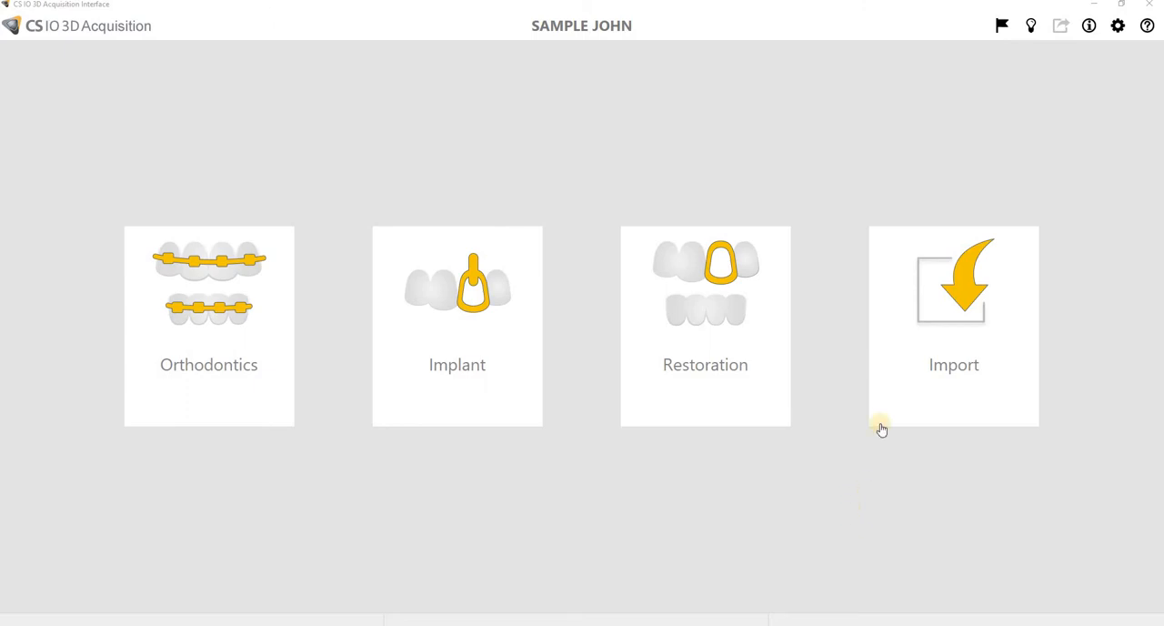
# Step: Start a scan import from the Import tile using the 'As is' option
pyautogui.click(953, 325)
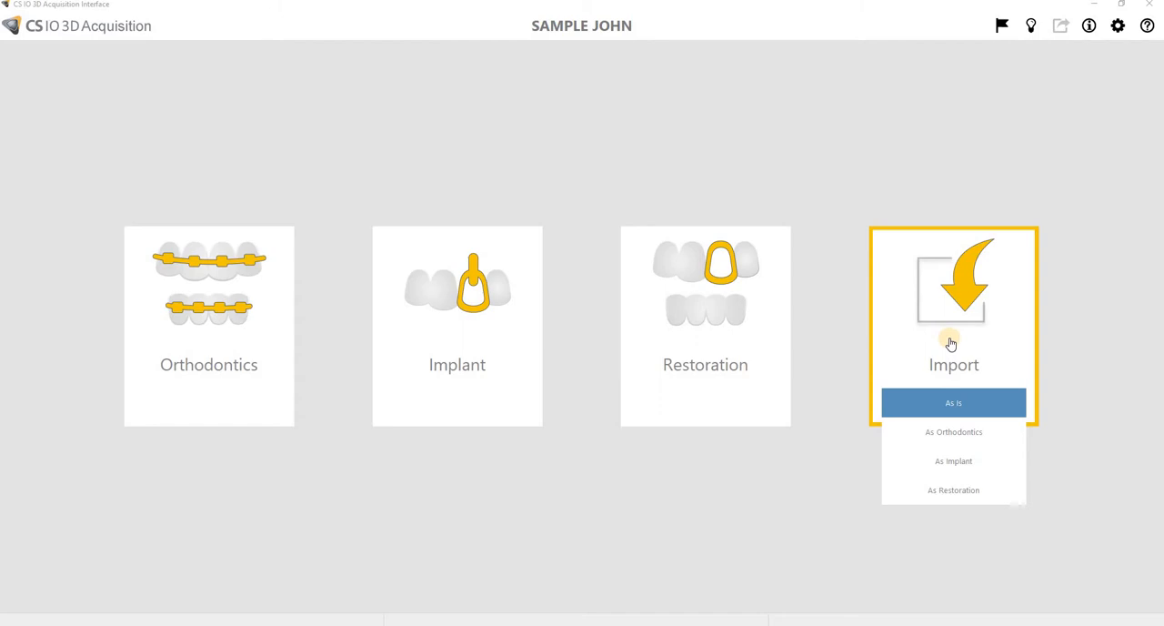
pyautogui.moveTo(954, 462)
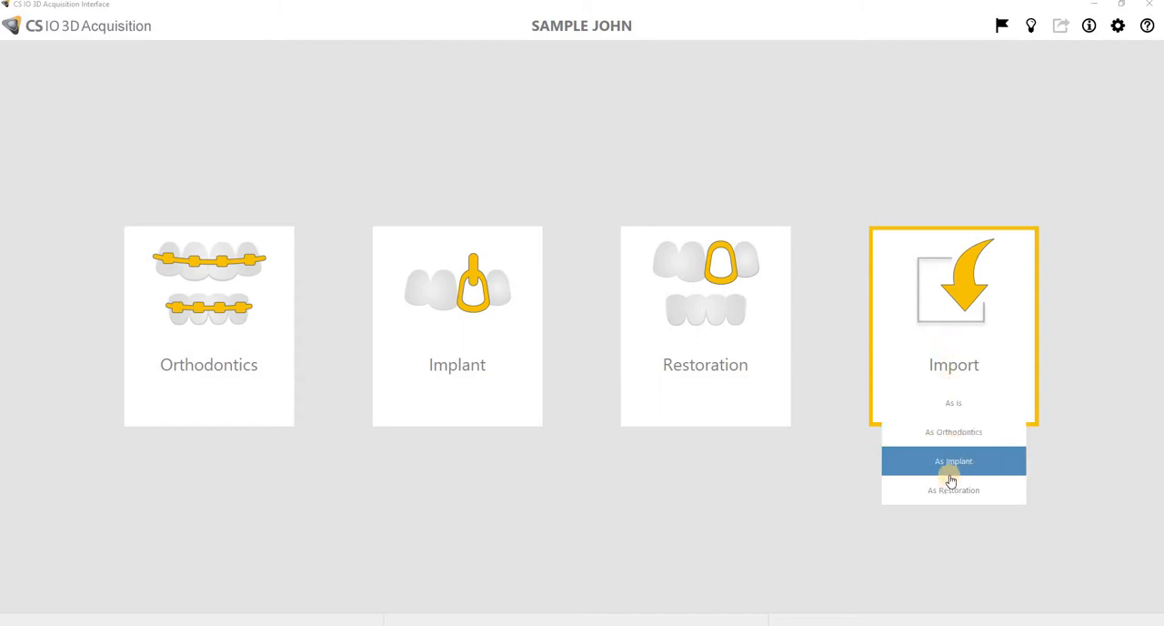
pyautogui.moveTo(953, 433)
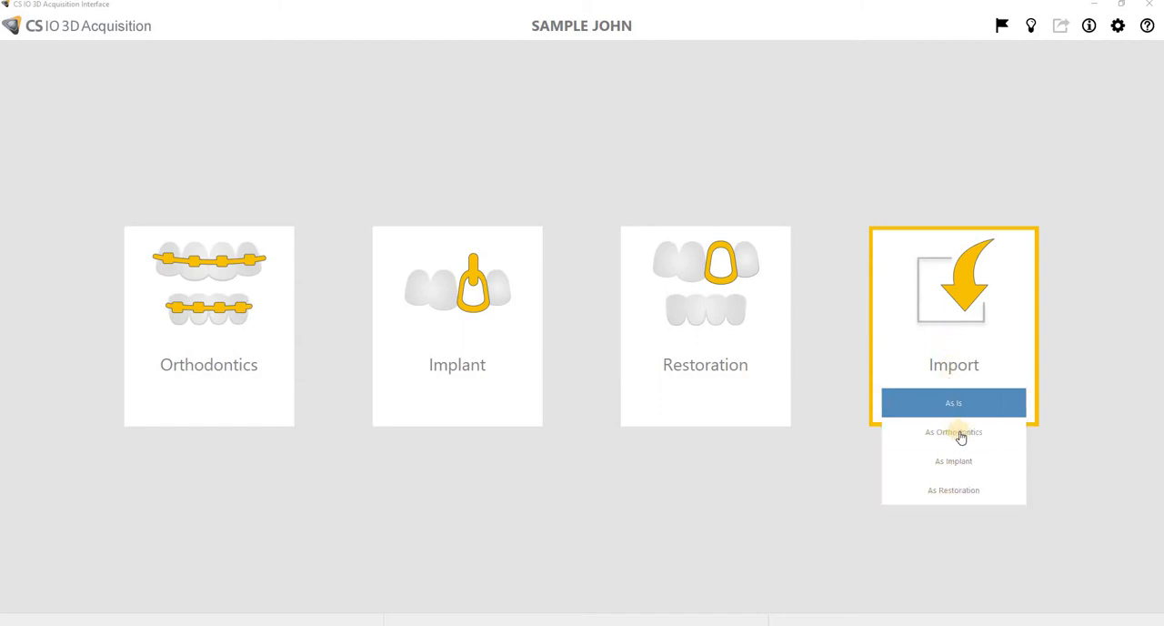
pyautogui.moveTo(953, 433)
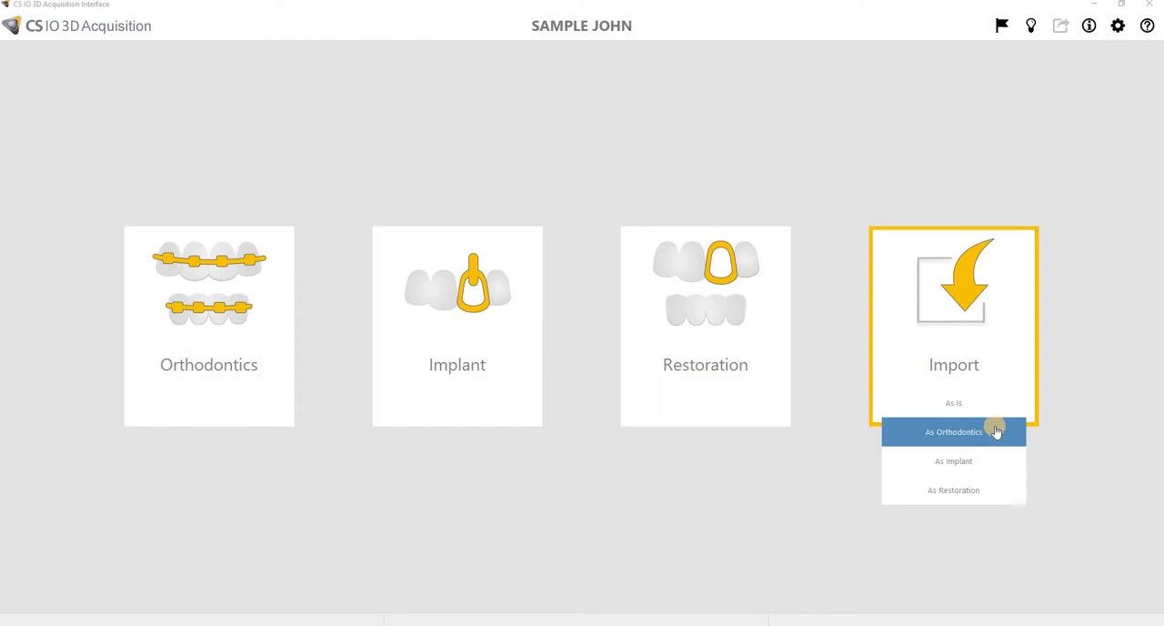
pyautogui.moveTo(953, 491)
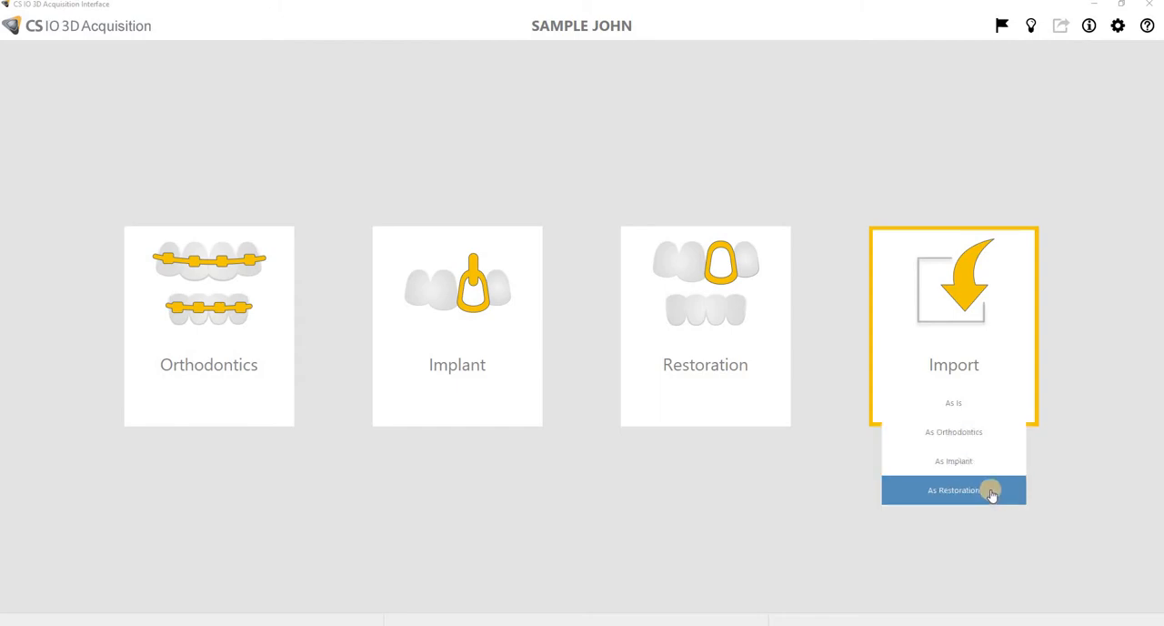
pyautogui.moveTo(979, 433)
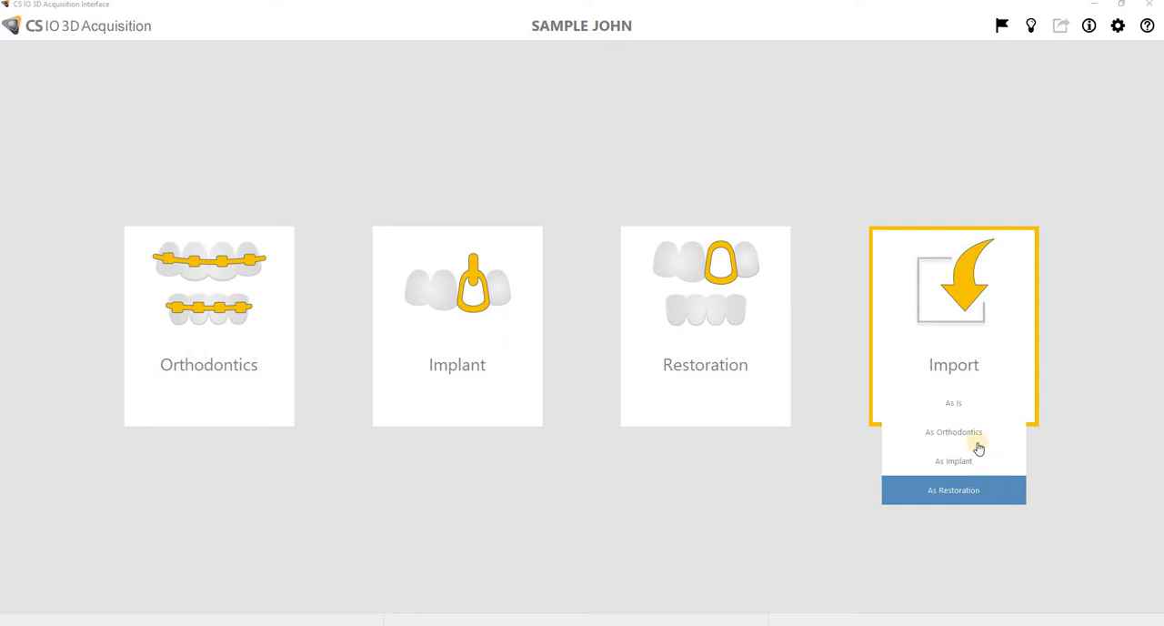
pyautogui.moveTo(975, 407)
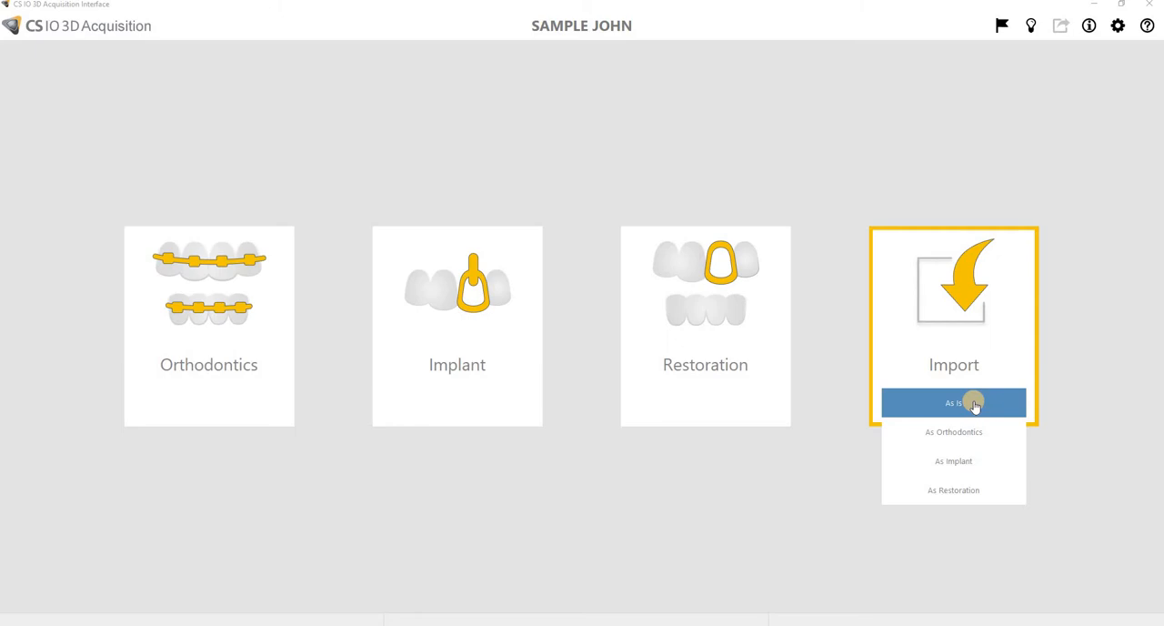
pyautogui.moveTo(1001, 400)
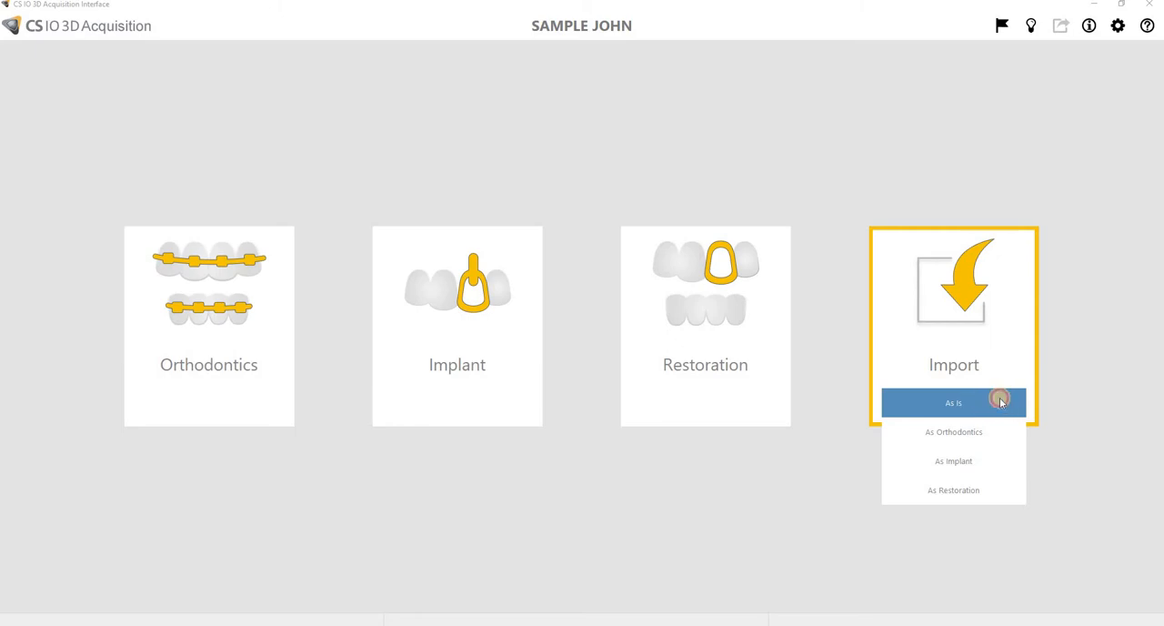
pyautogui.click(953, 402)
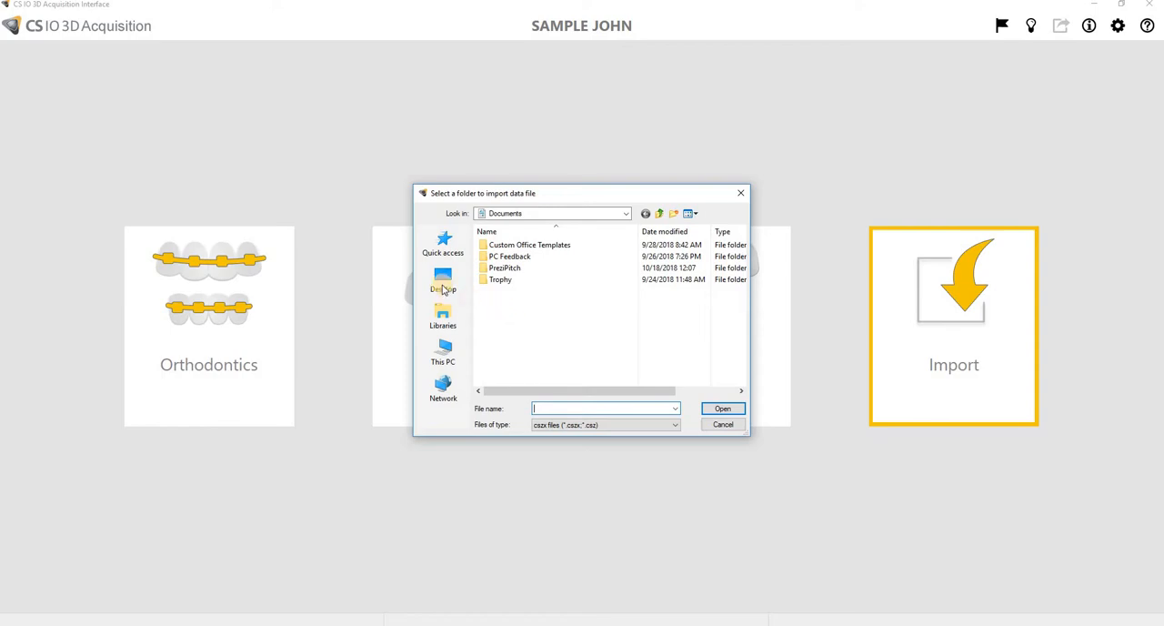
# Step: Import the first .csz scan from Desktop > Raw Scans as an upper-arch restoration case
pyautogui.click(444, 280)
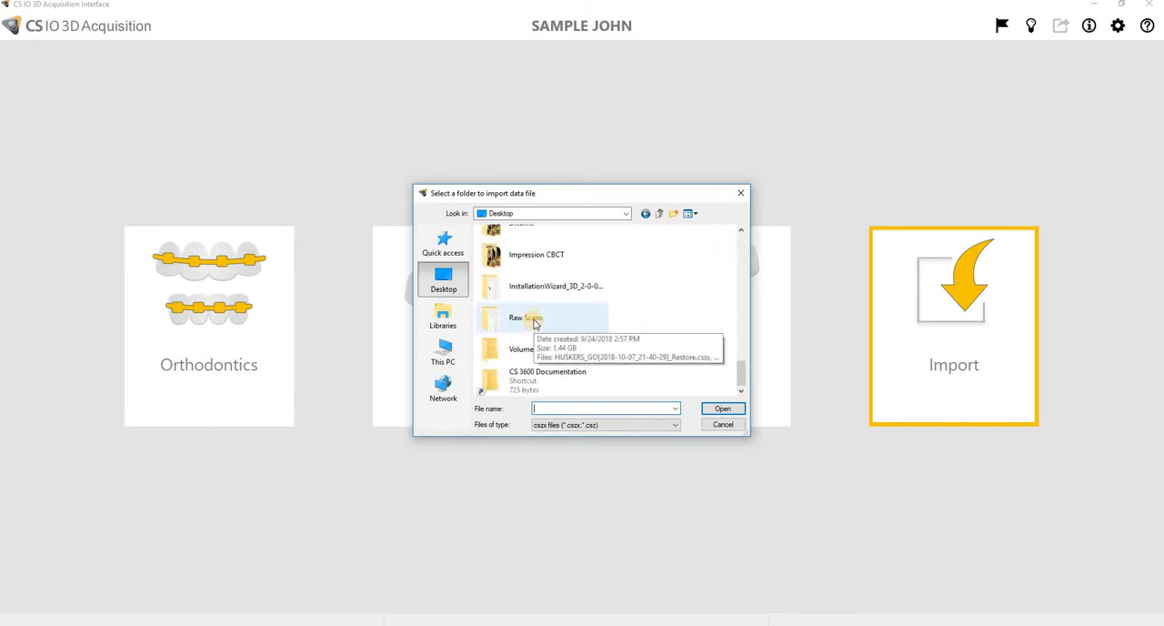
pyautogui.doubleClick(525, 316)
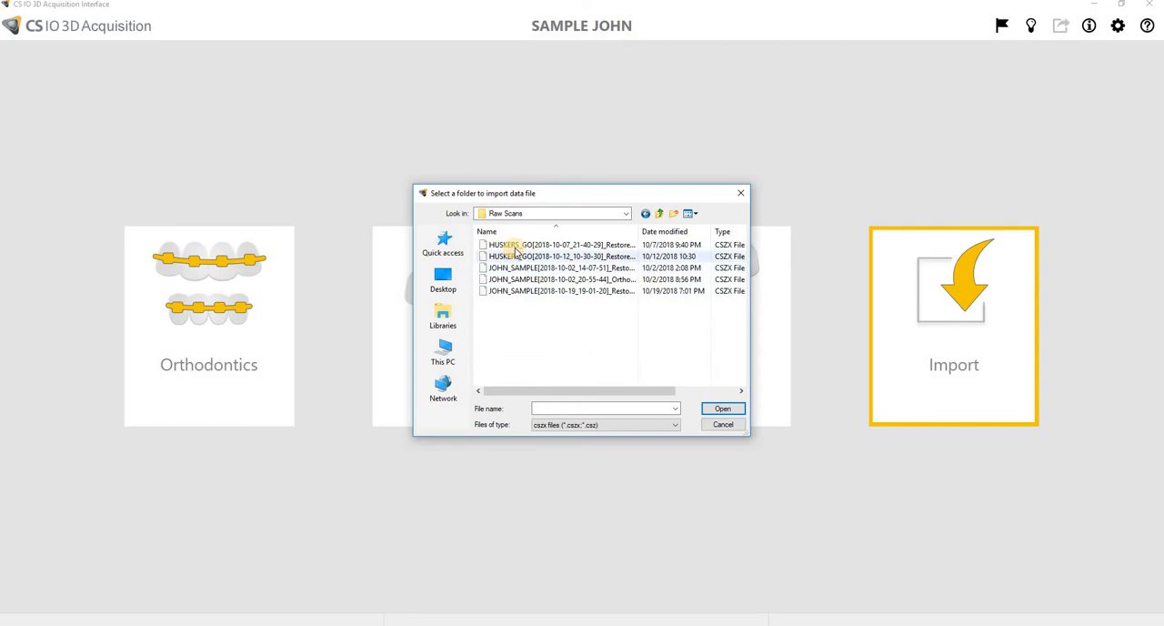
pyautogui.moveTo(546, 243)
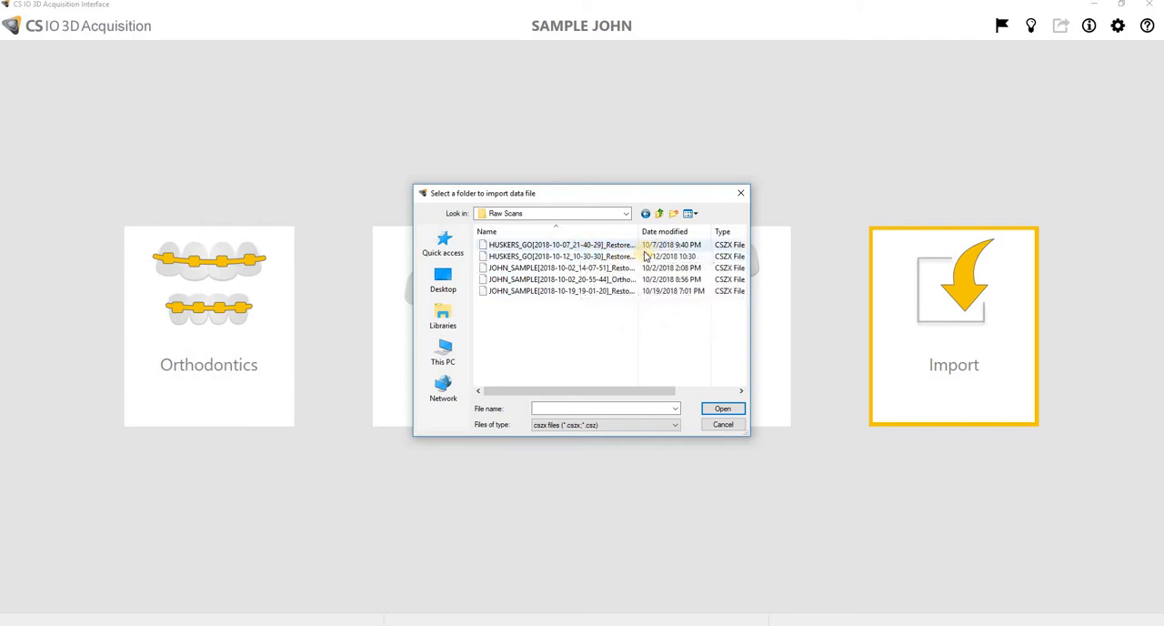
pyautogui.moveTo(518, 244)
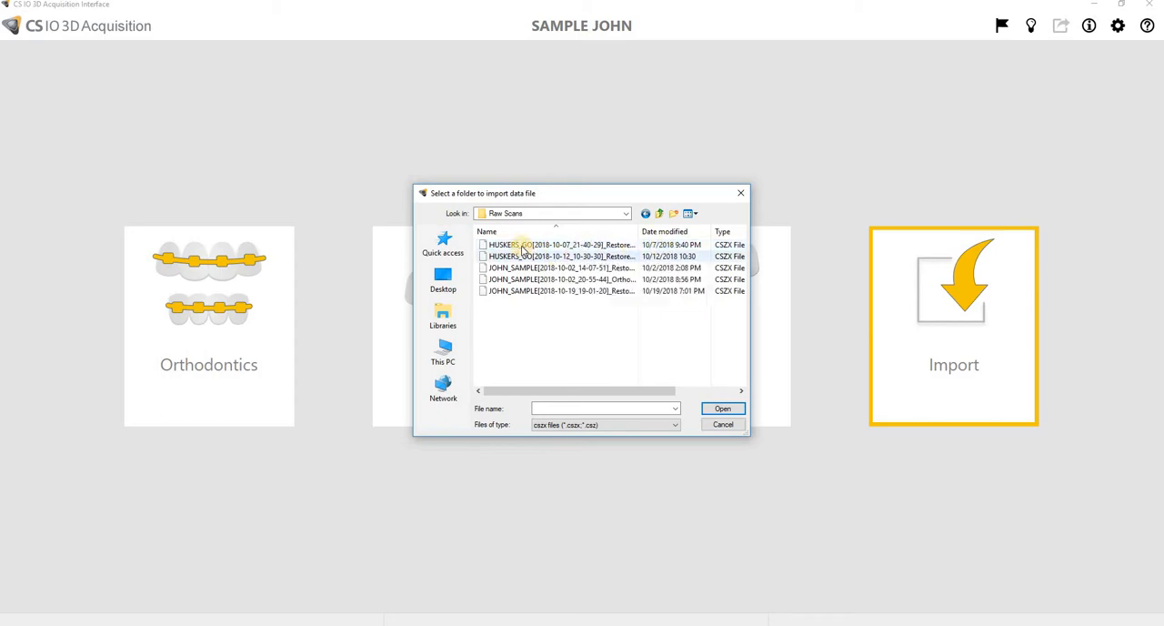
pyautogui.click(557, 244)
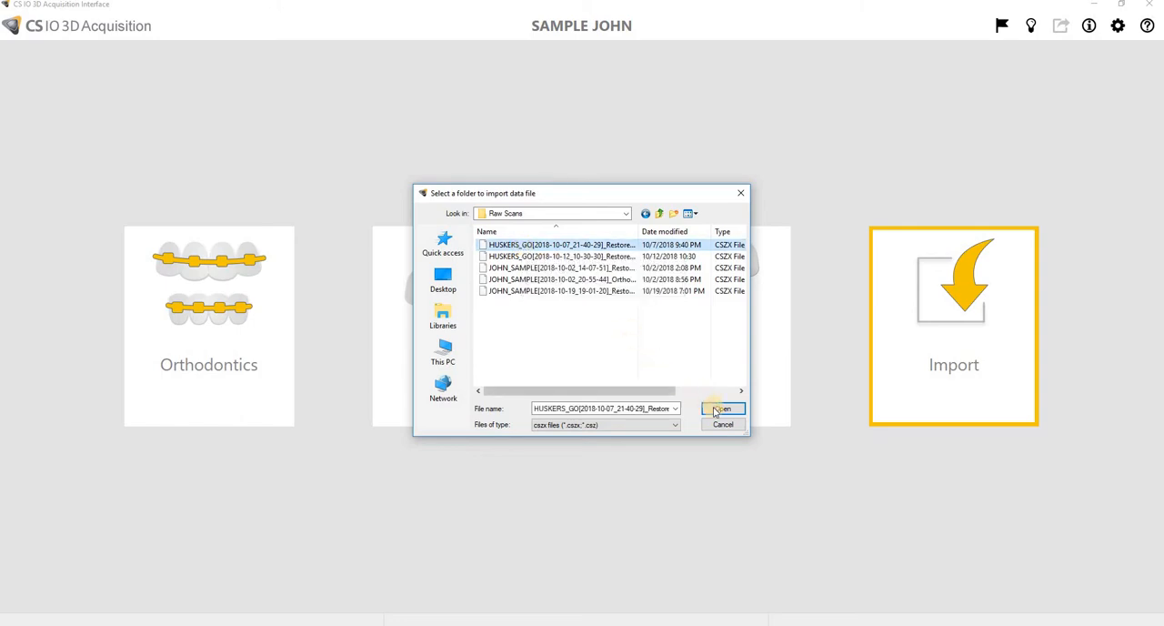
pyautogui.click(722, 407)
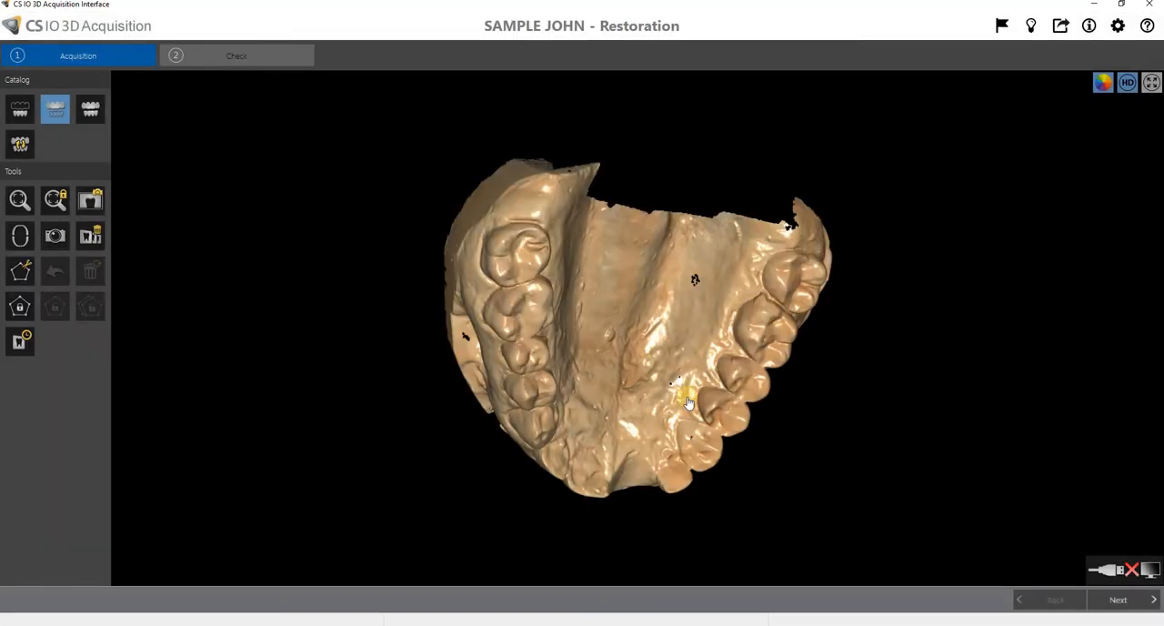
pyautogui.moveTo(688, 404); pyautogui.dragTo(498, 239)
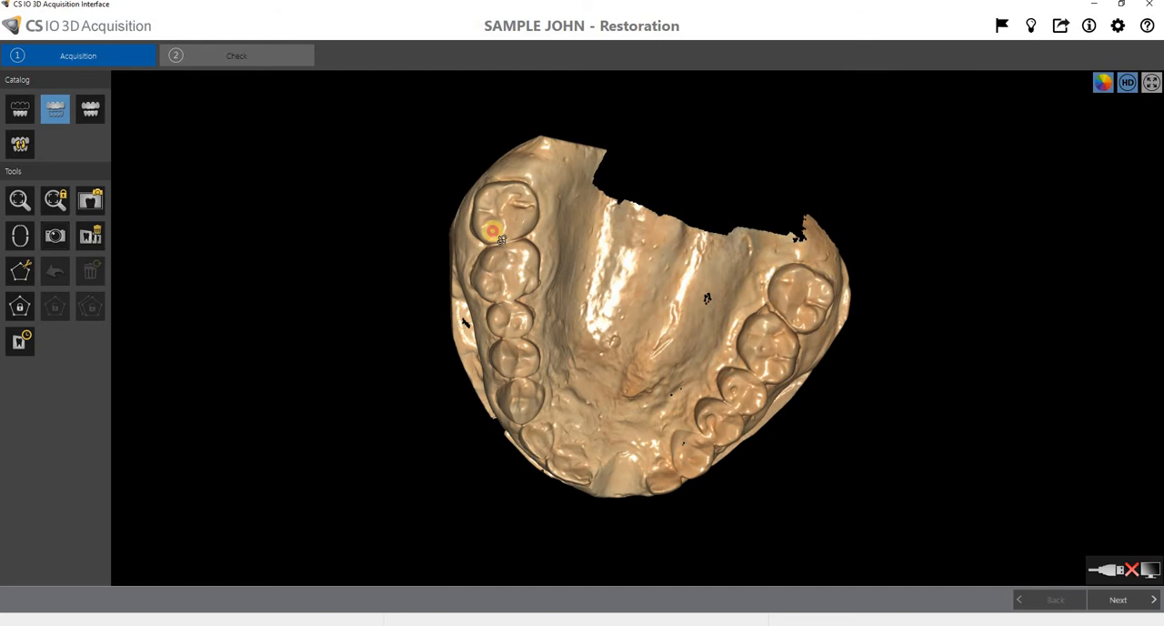
pyautogui.moveTo(499, 234); pyautogui.dragTo(851, 210)
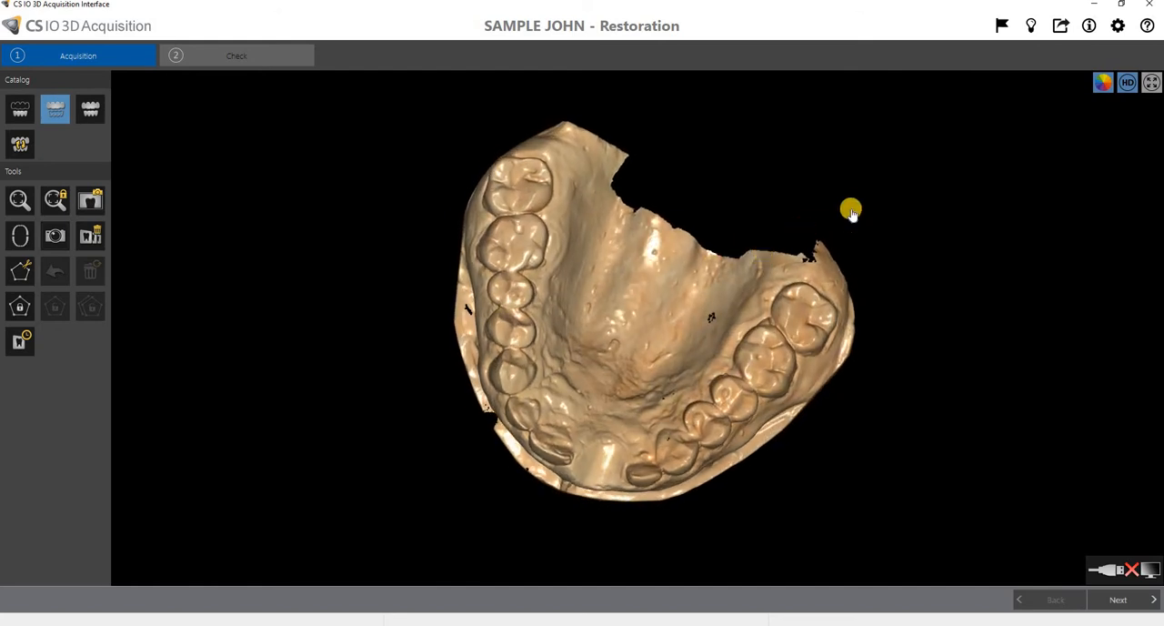
pyautogui.moveTo(882, 204)
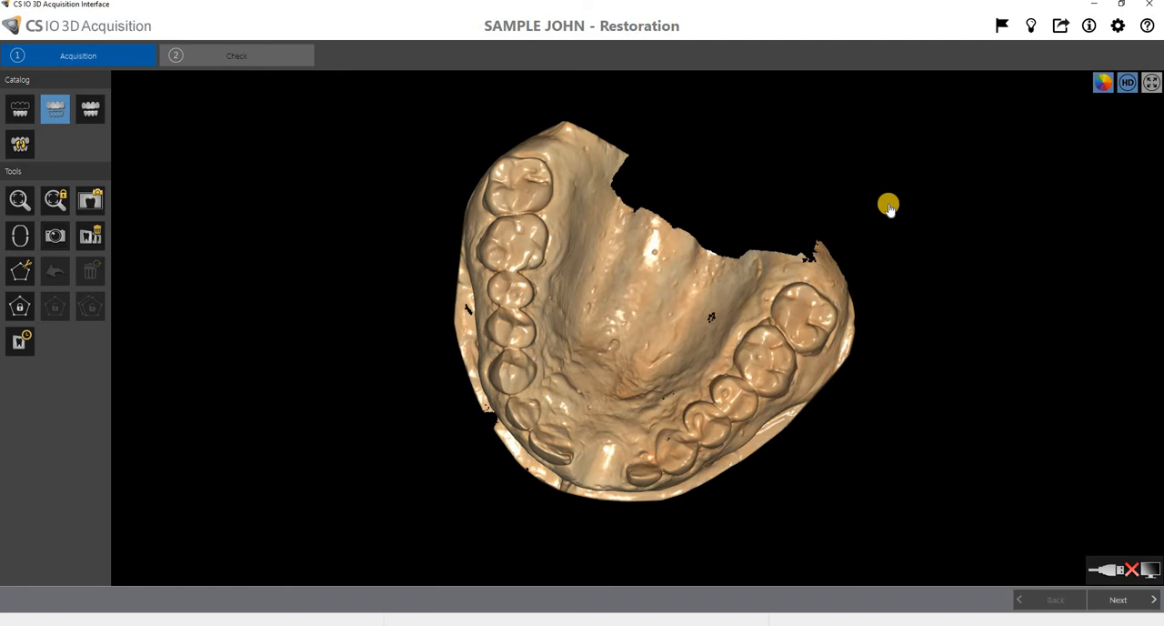
pyautogui.moveTo(1098, 58)
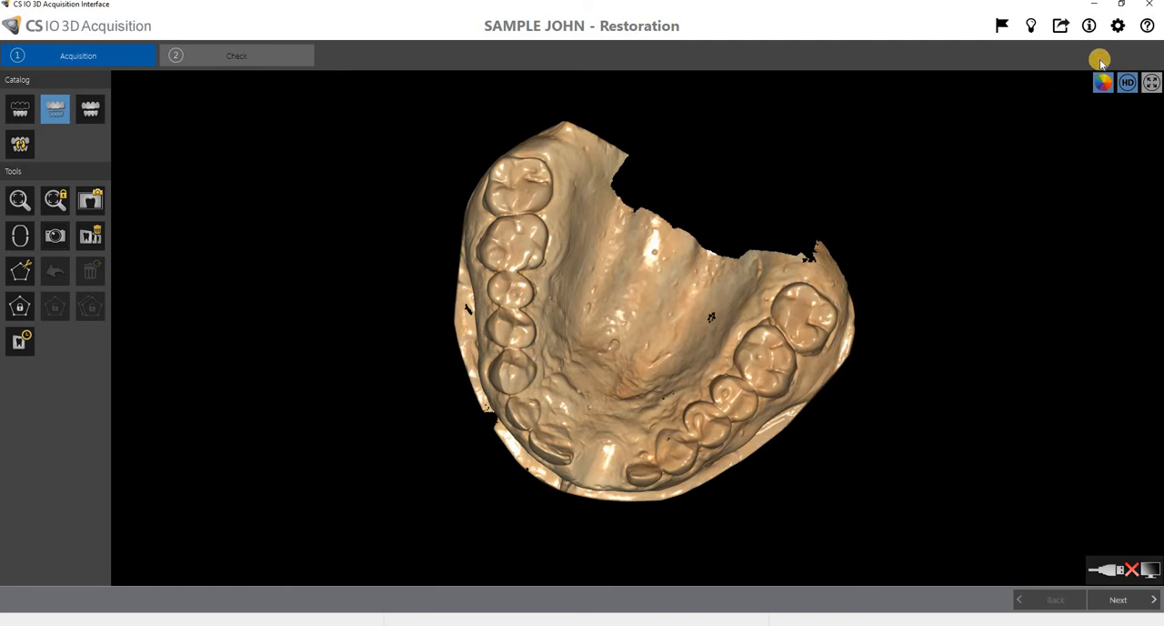
pyautogui.moveTo(1119, 26)
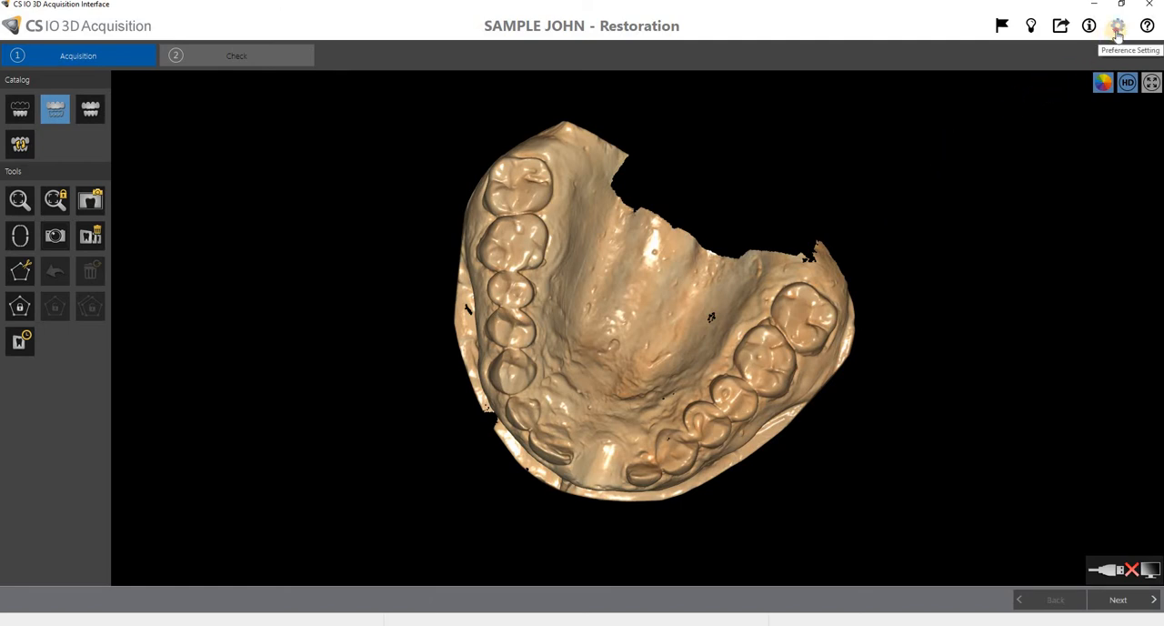
# Step: In Preferences' file-saving page, enable Auto Save .CSZ File to the Raw Scans folder
pyautogui.click(1117, 26)
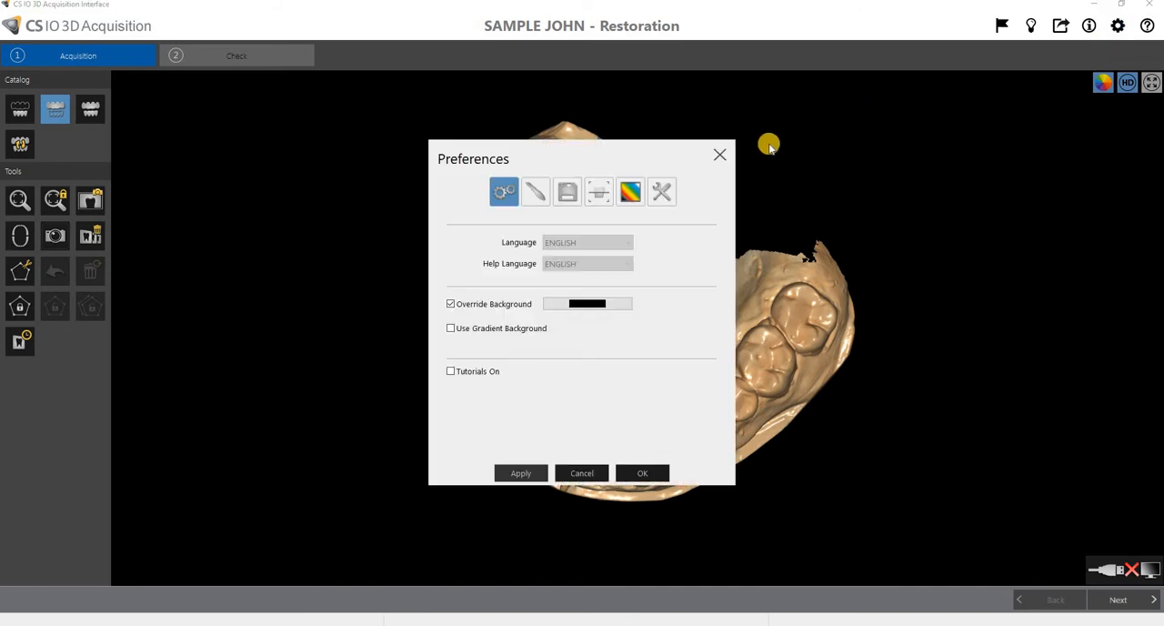
pyautogui.moveTo(653, 175)
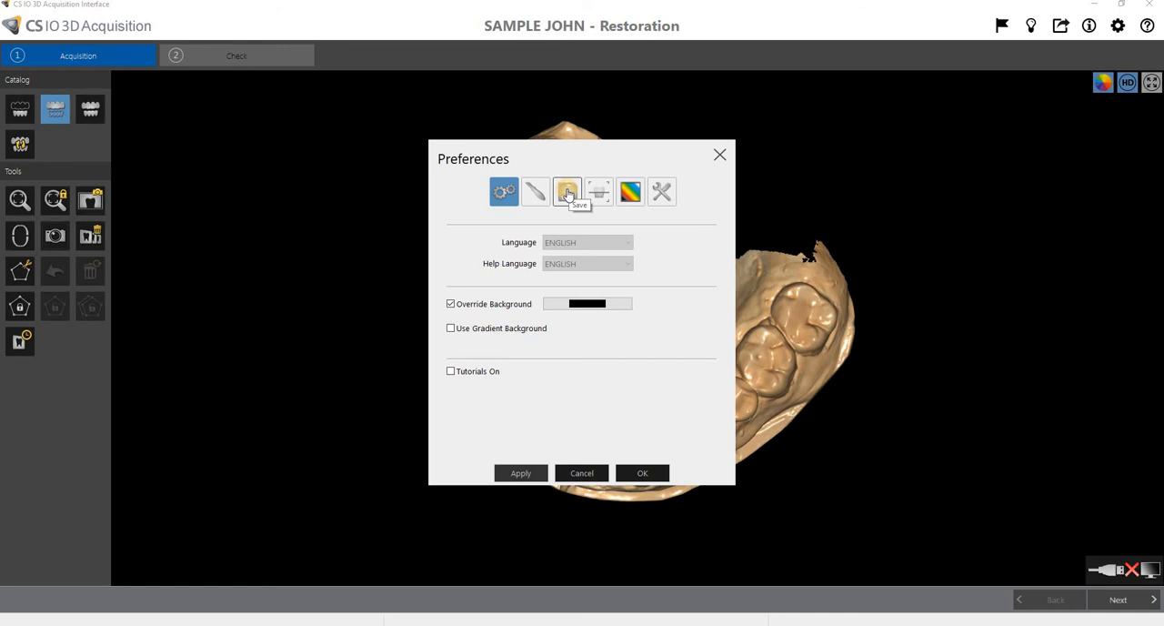
pyautogui.click(567, 191)
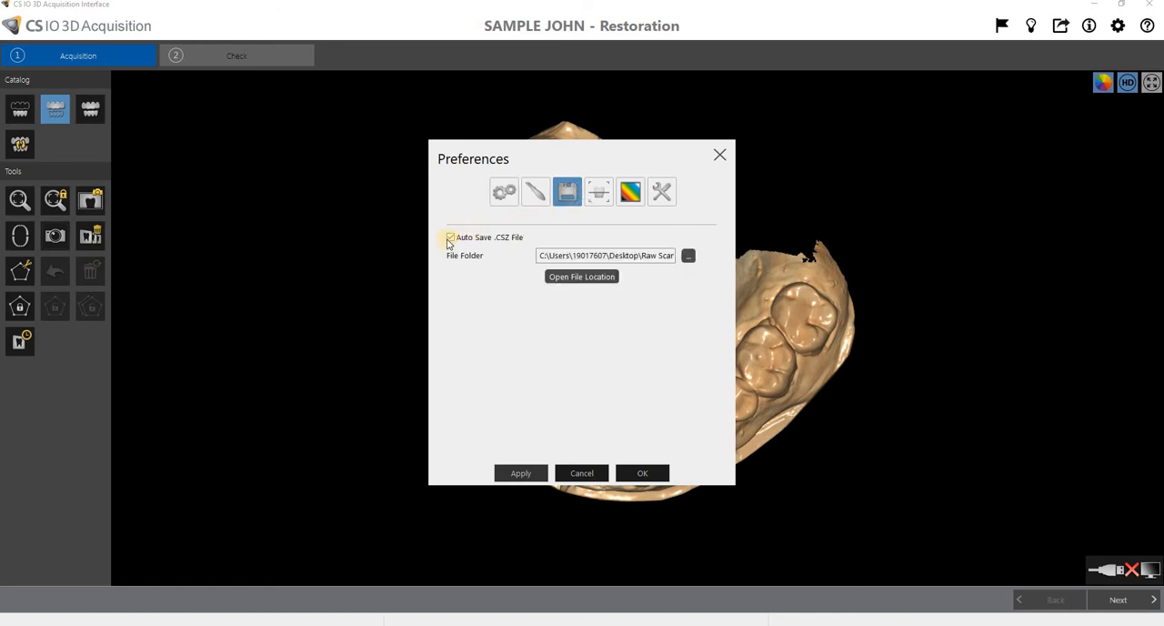
pyautogui.click(451, 237)
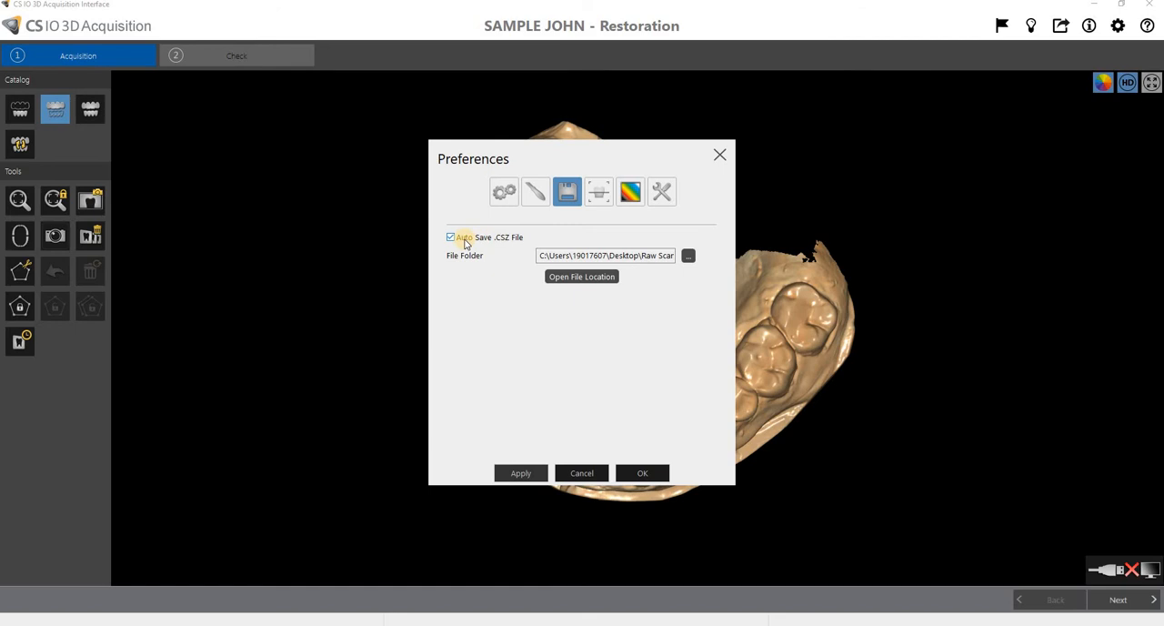
pyautogui.click(451, 236)
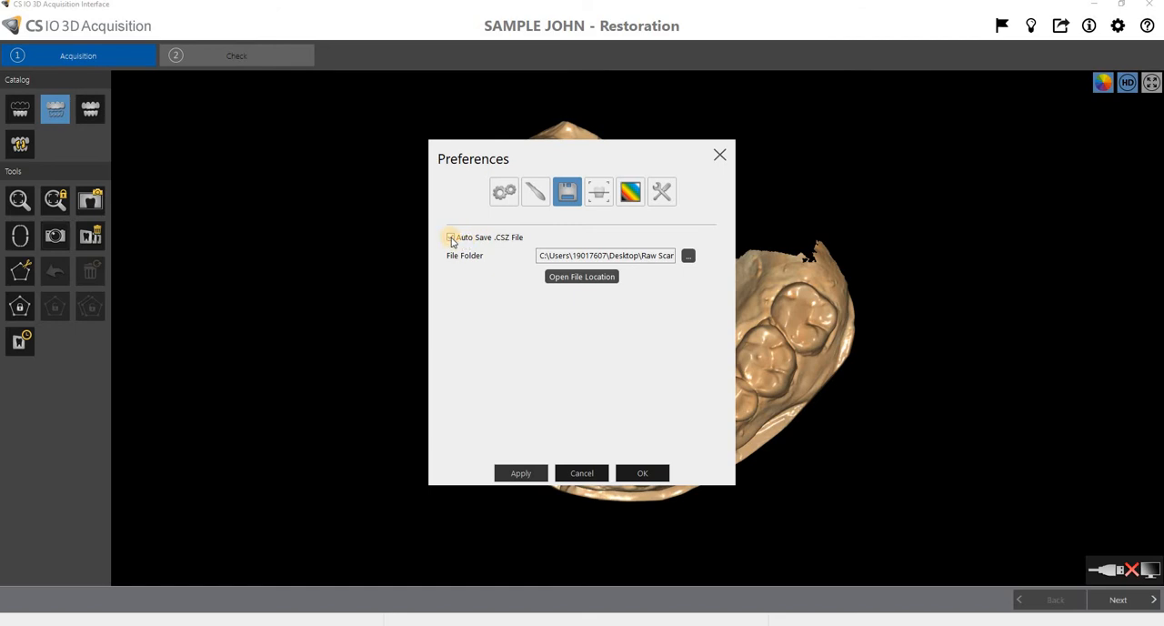
pyautogui.click(451, 237)
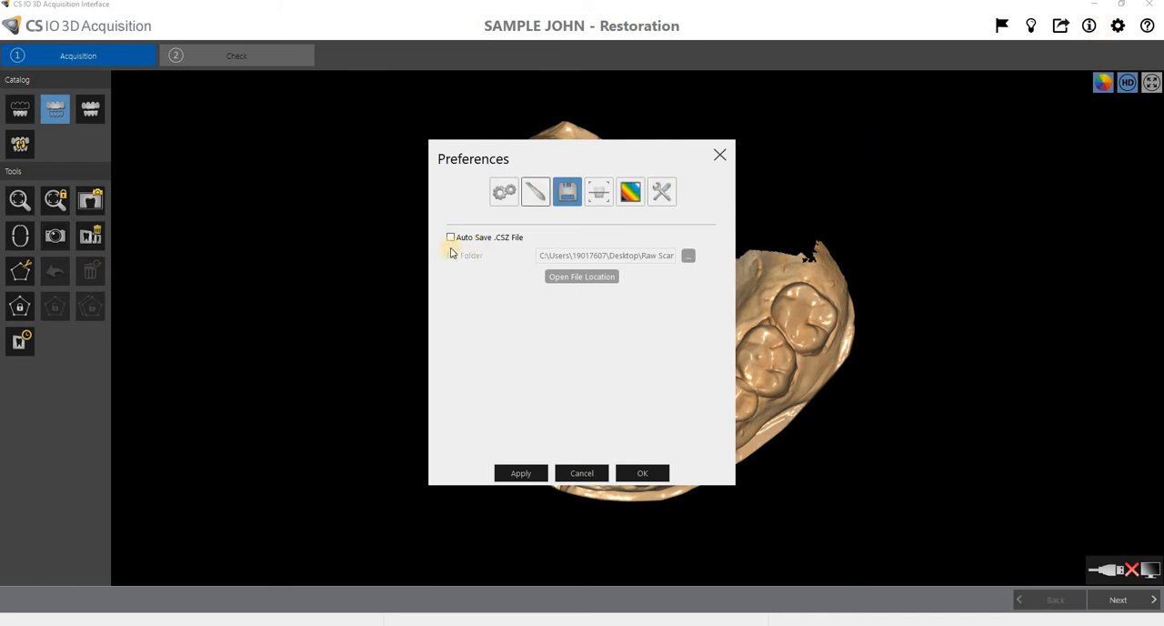
pyautogui.click(449, 237)
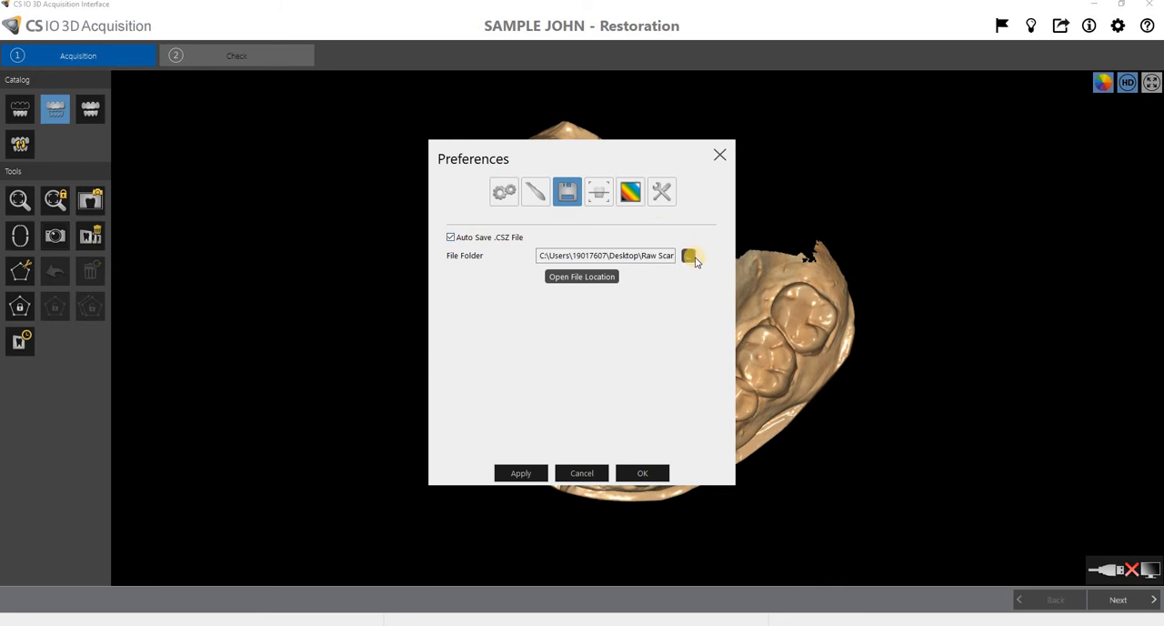
pyautogui.click(693, 254)
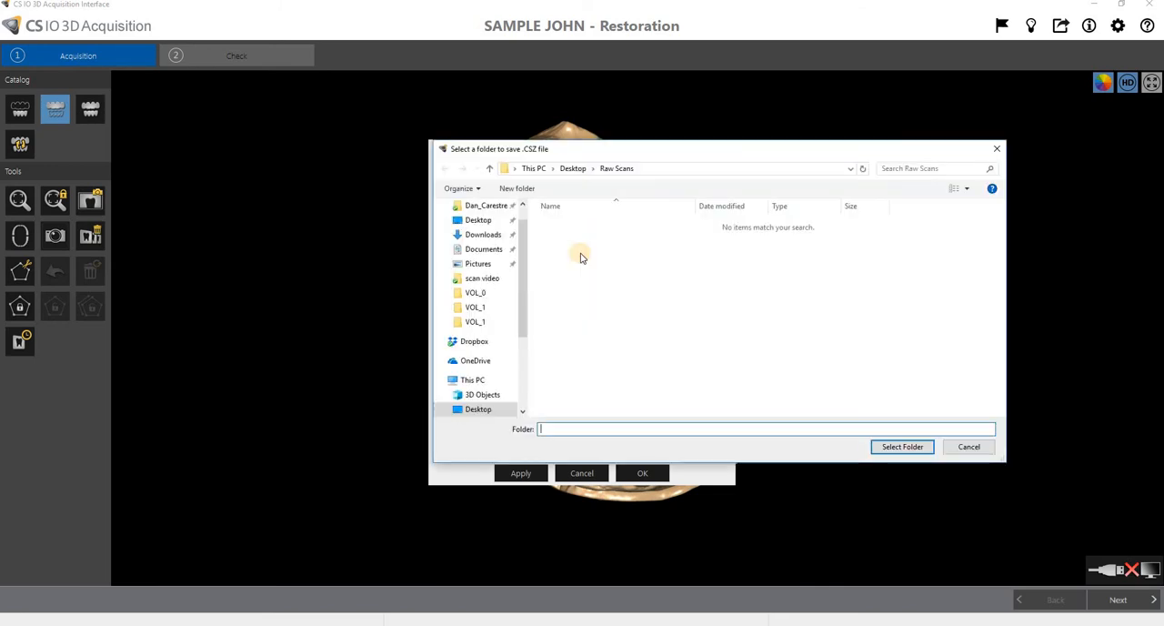
pyautogui.moveTo(617, 244)
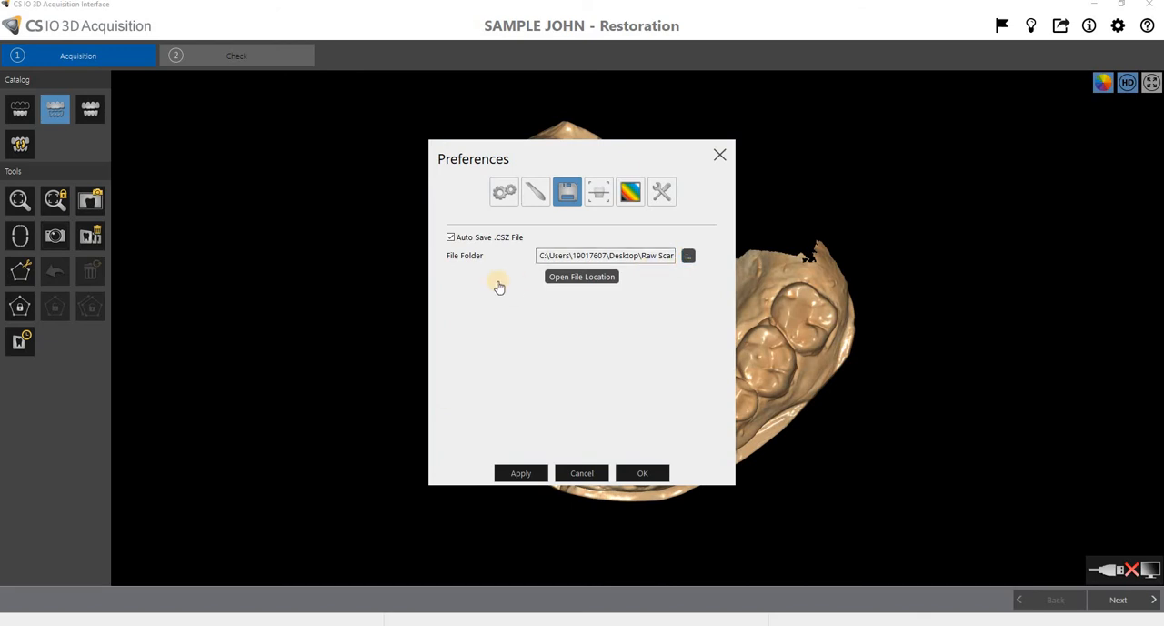
pyautogui.click(687, 255)
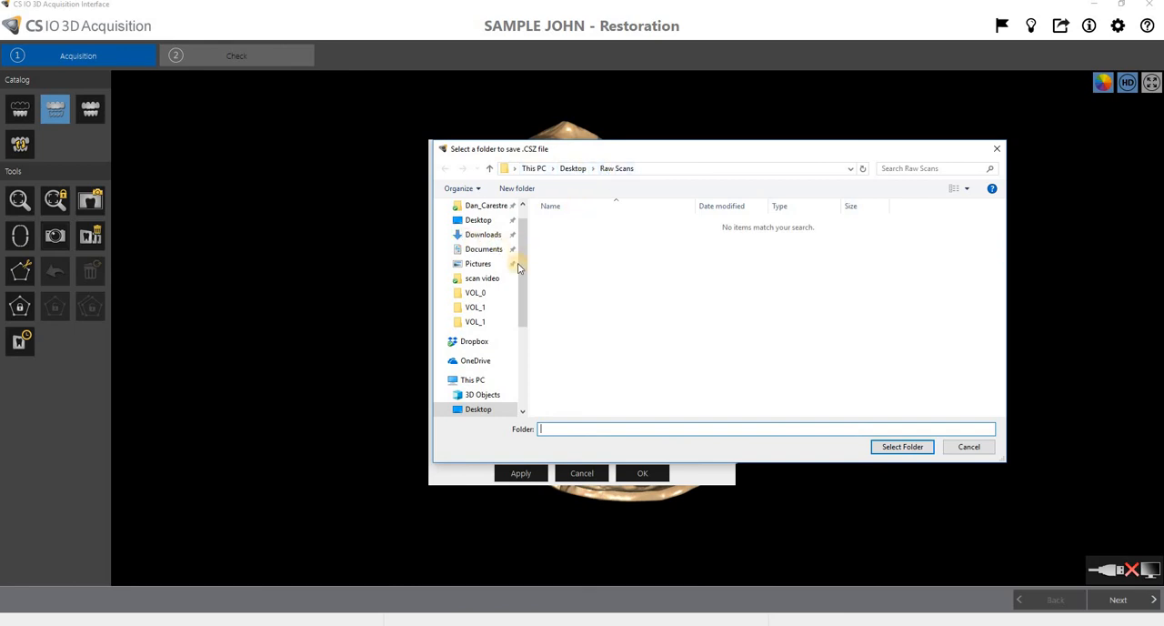
pyautogui.scroll(3)
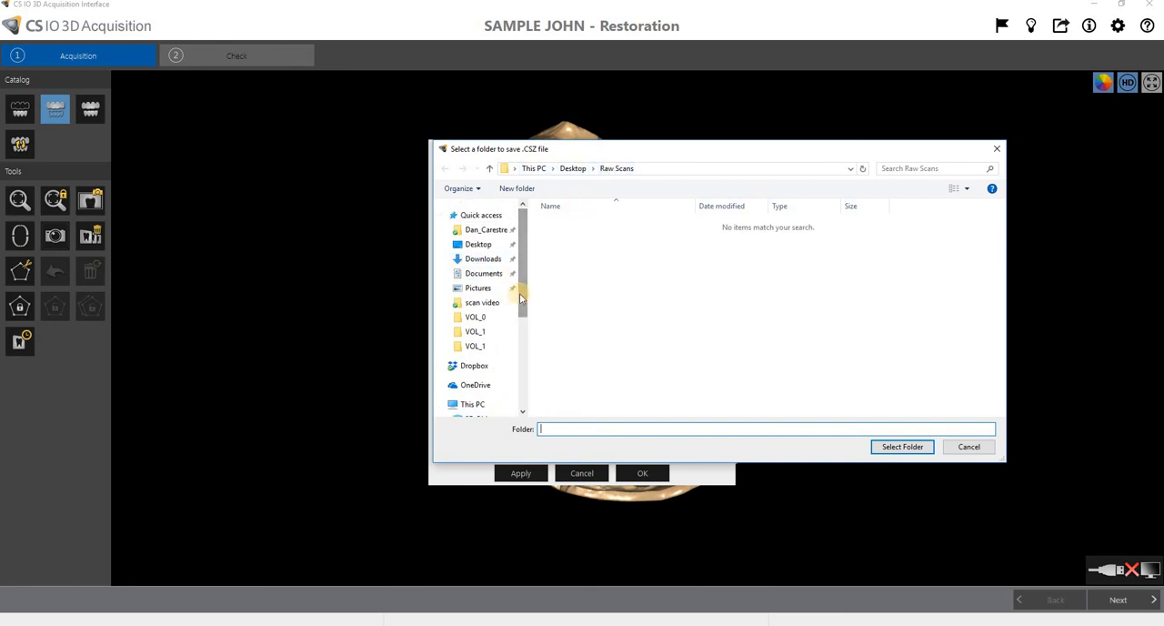
pyautogui.scroll(-3)
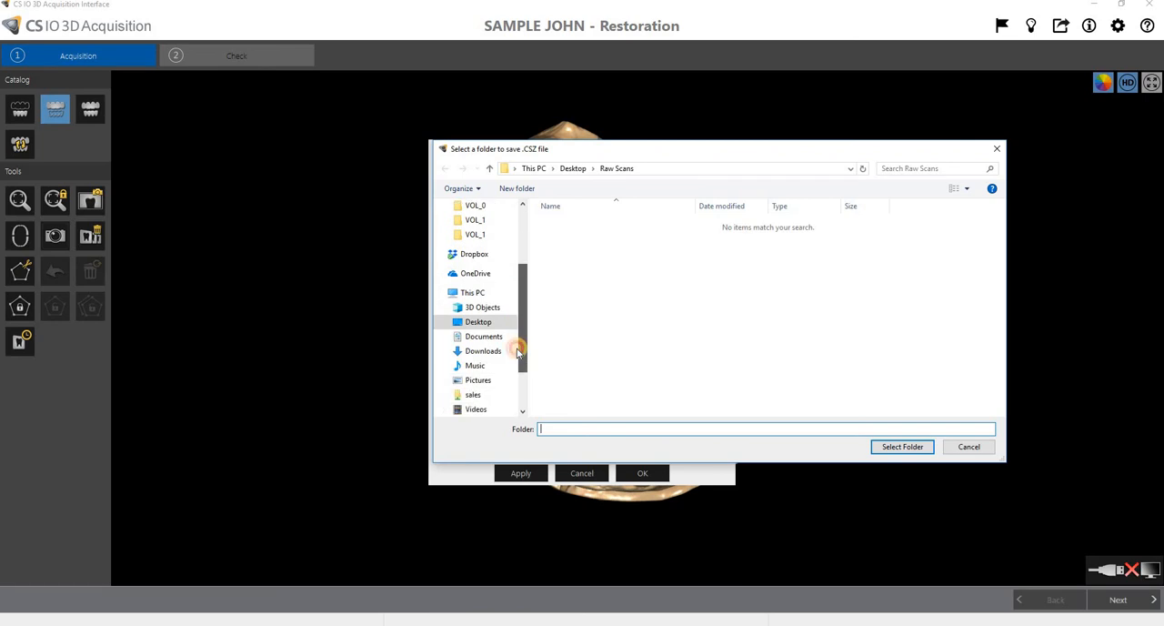
pyautogui.moveTo(982, 404)
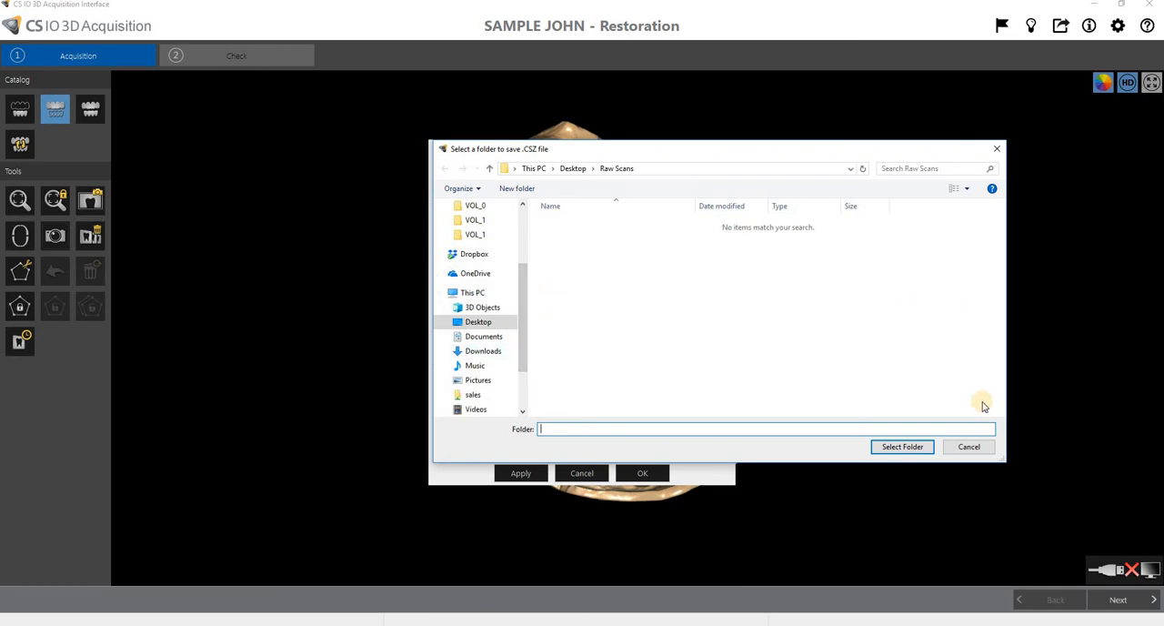
pyautogui.moveTo(815, 338)
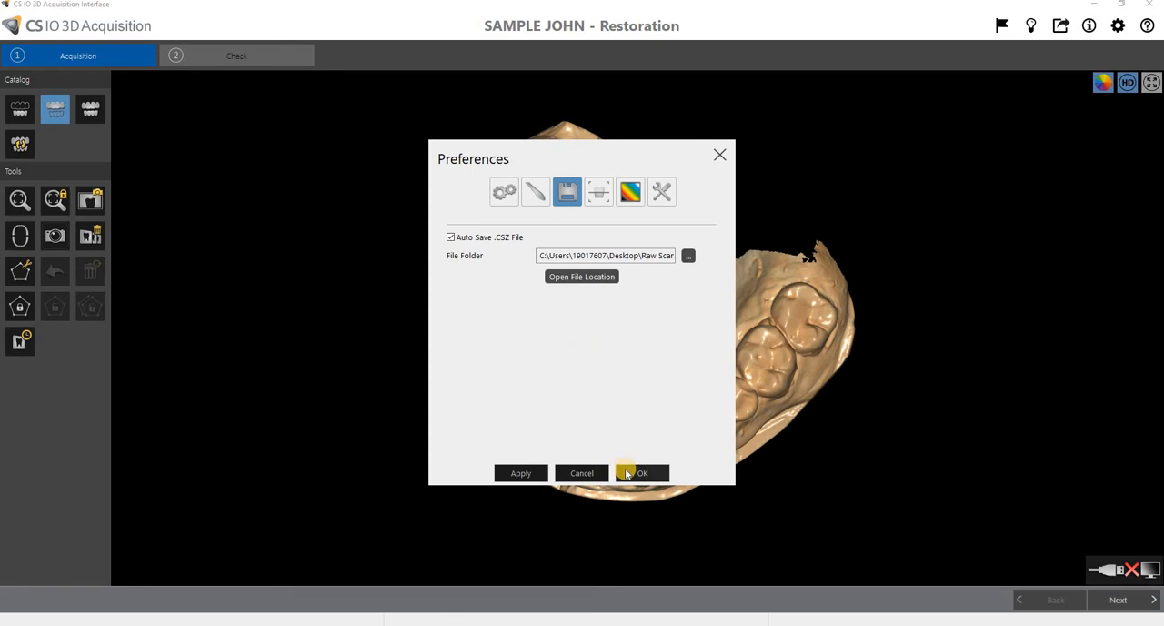
pyautogui.moveTo(630, 466)
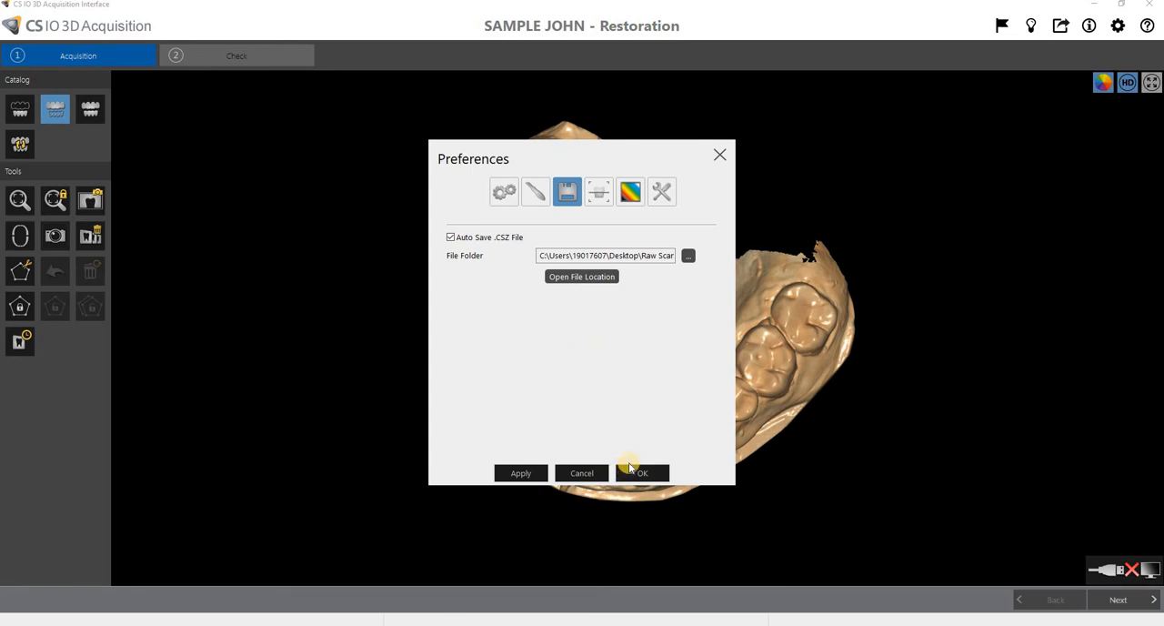